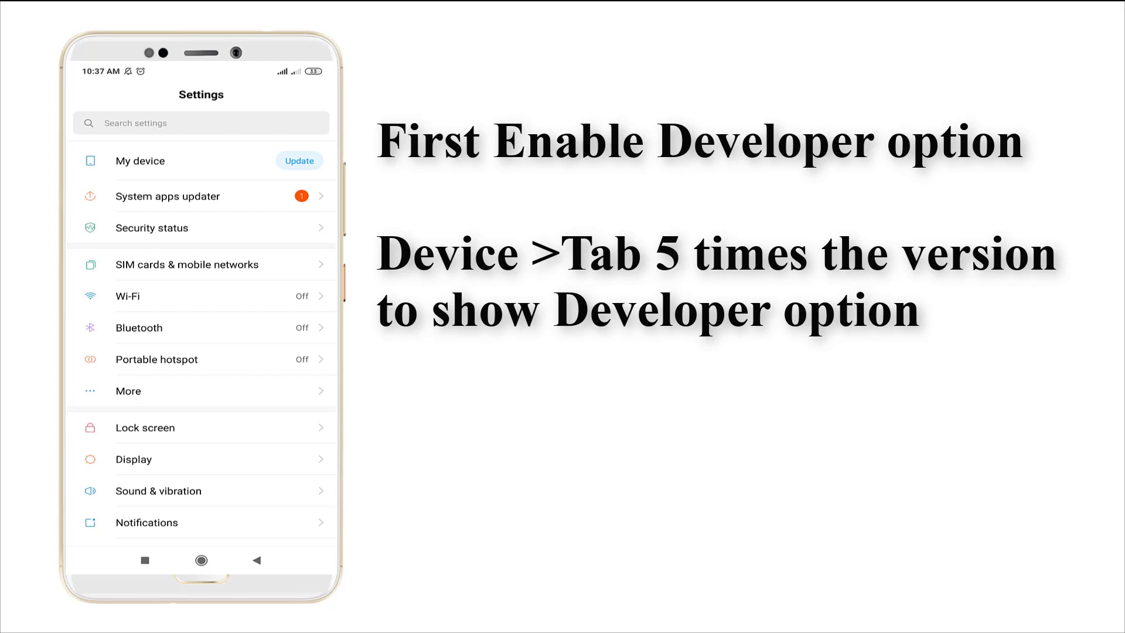
- Unlock developer options by tapping MIUI version repeatedly under My device > All specs
click(140, 161)
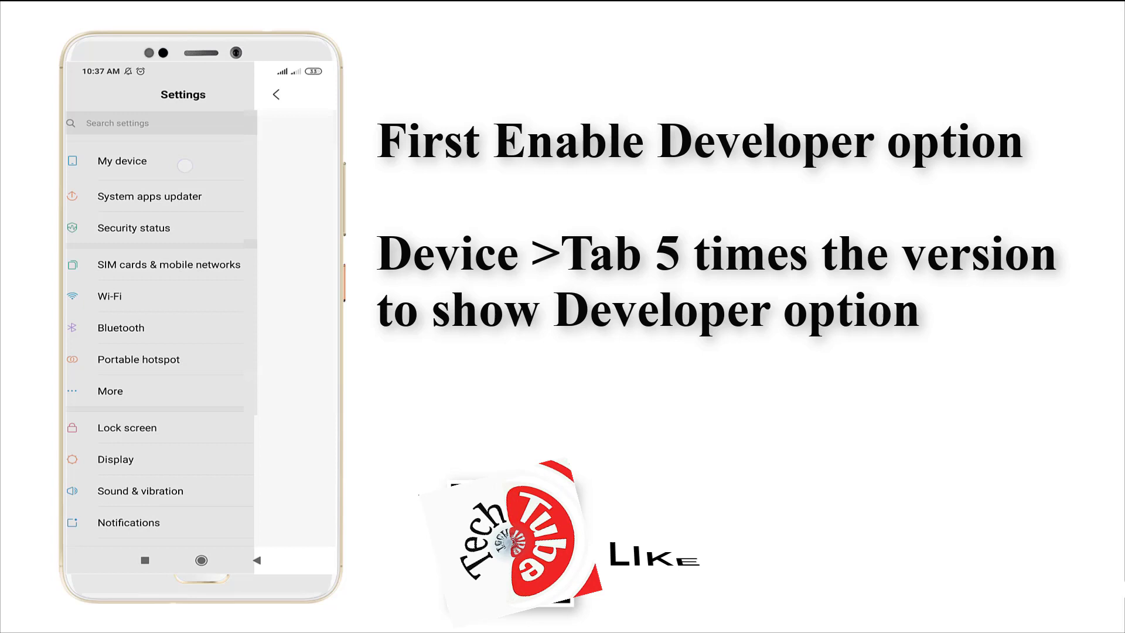
click(122, 160)
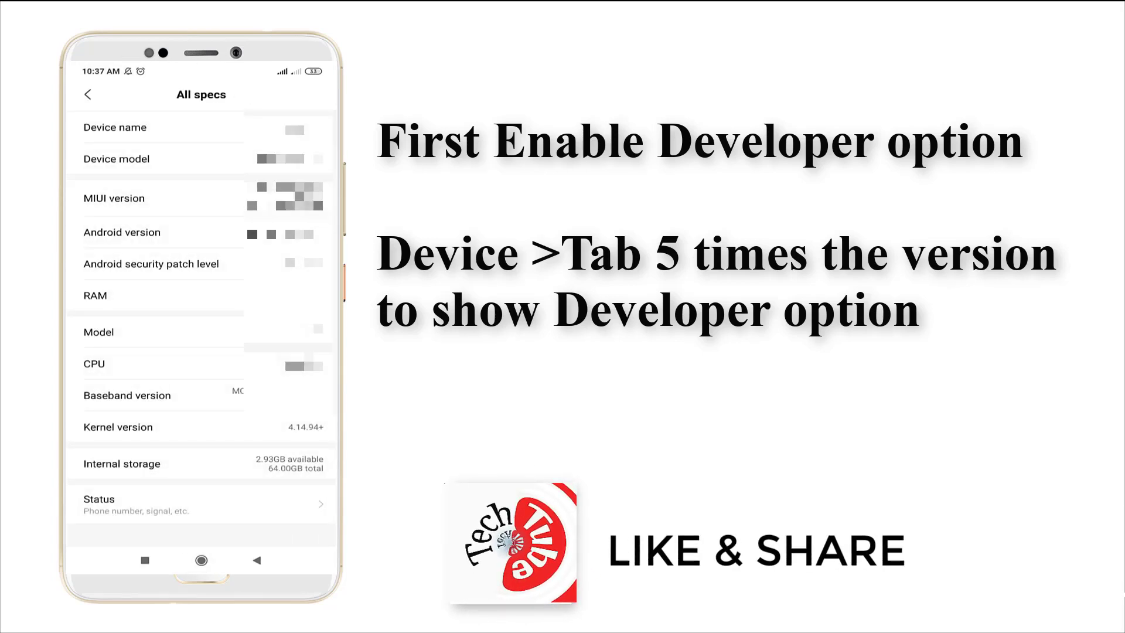
click(115, 198)
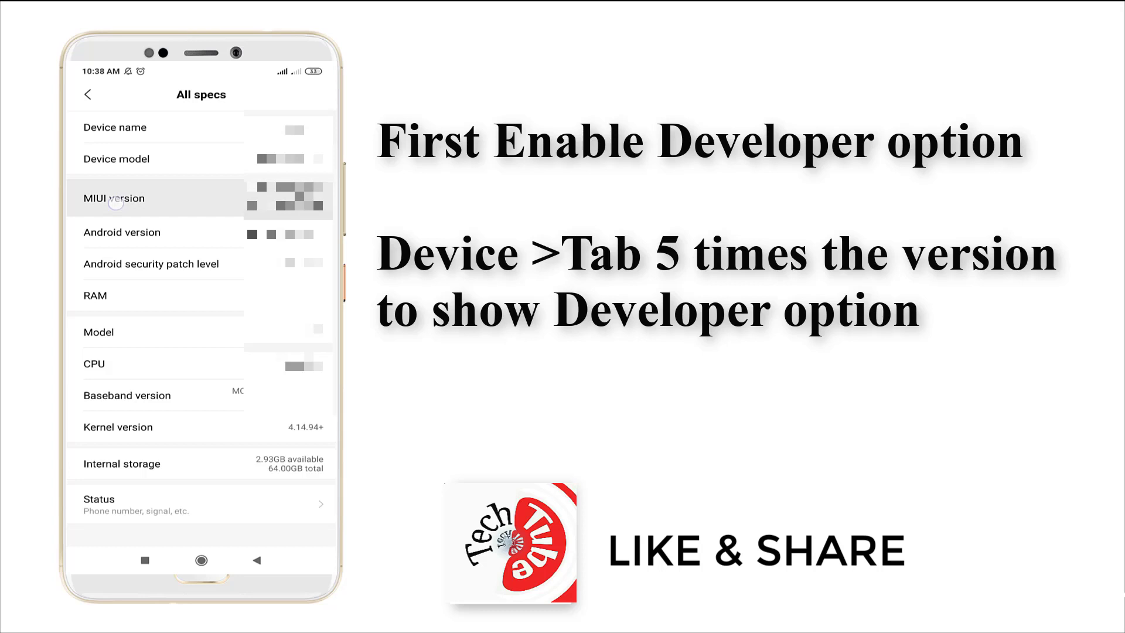
click(113, 198)
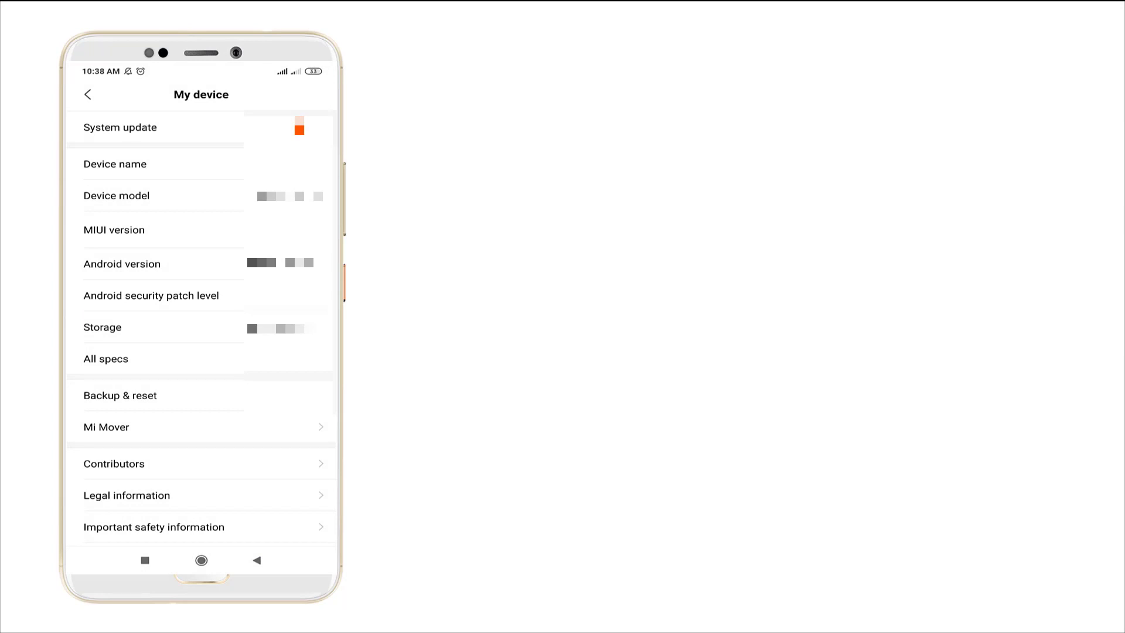
- Return to the main Settings list and scroll down to Additional settings
click(88, 94)
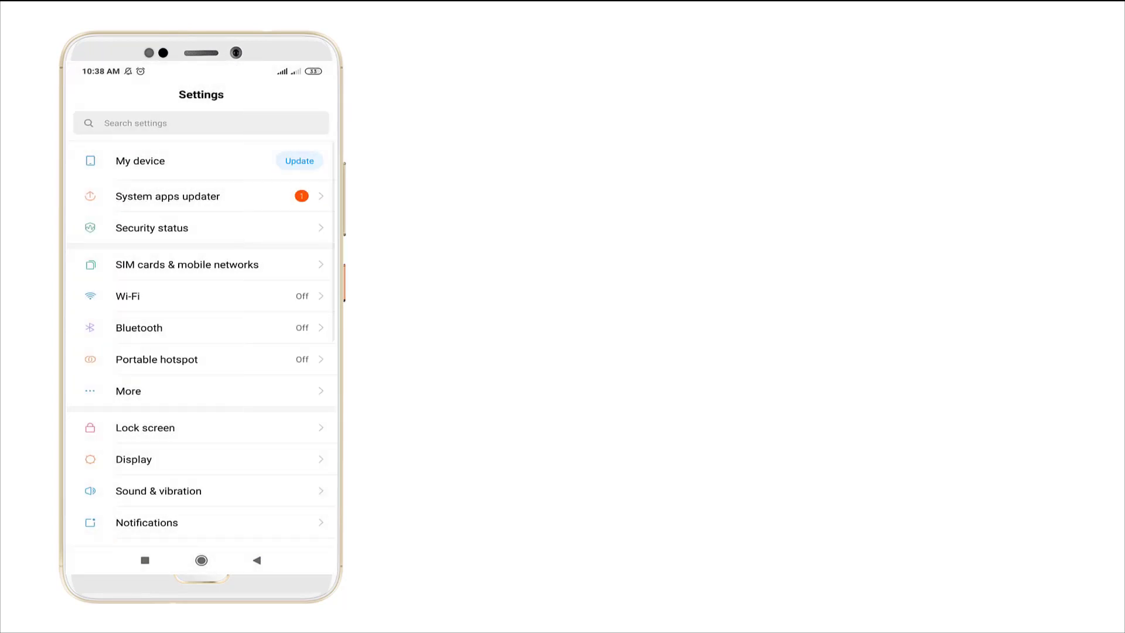
scroll(down, 3)
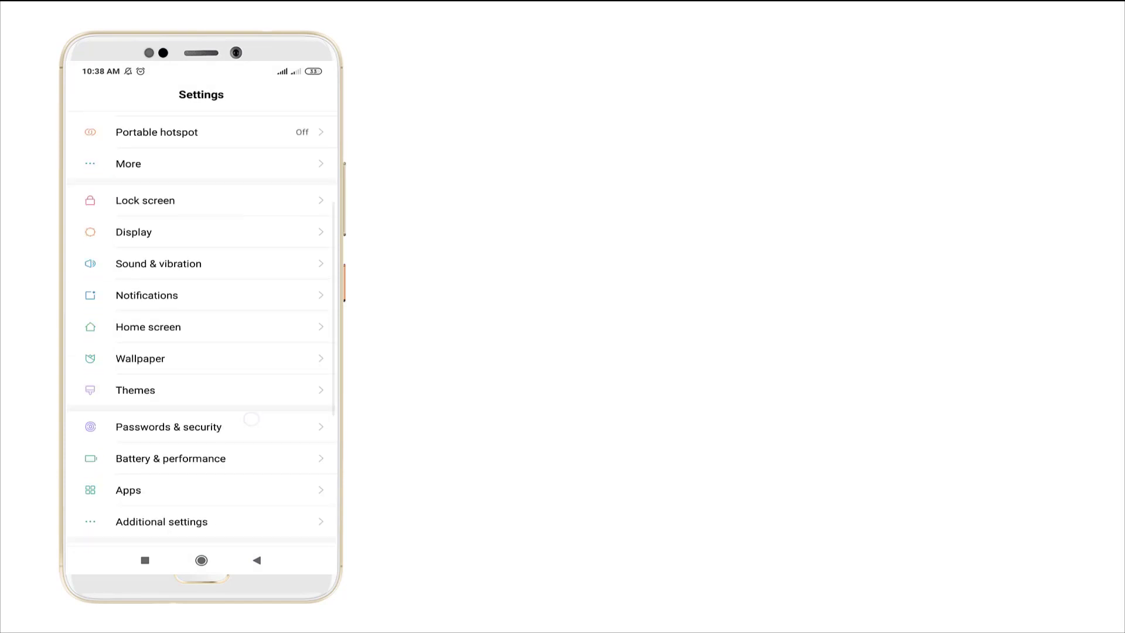
scroll(down, 3)
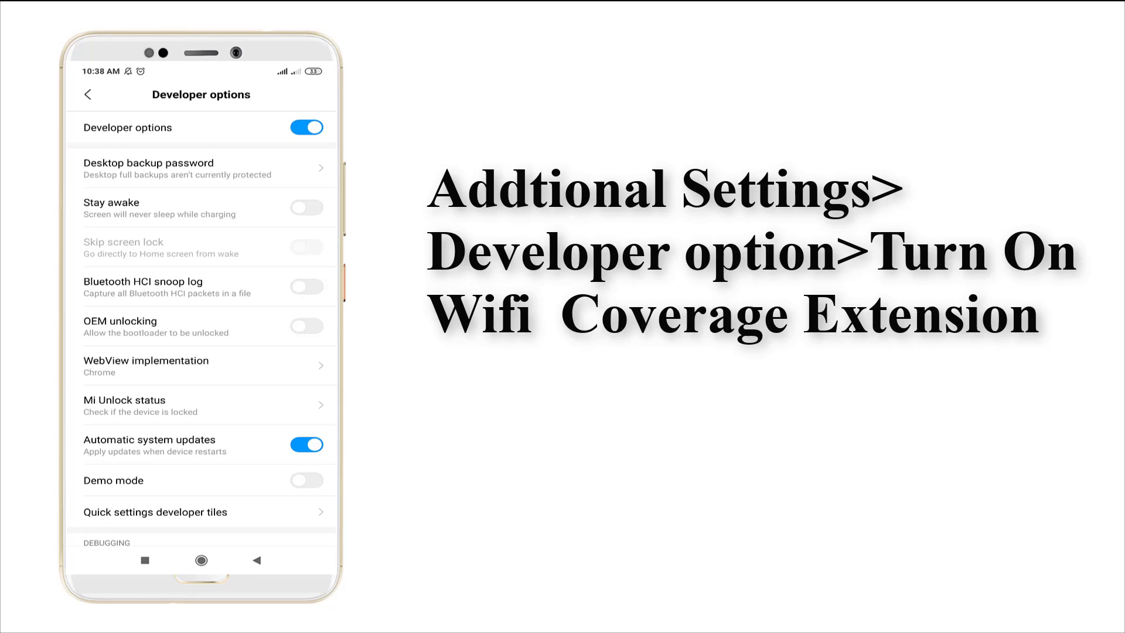
- Switch on 'Turn on Wi-Fi coverage extension' in the Developer options Networking section
scroll(down, 3)
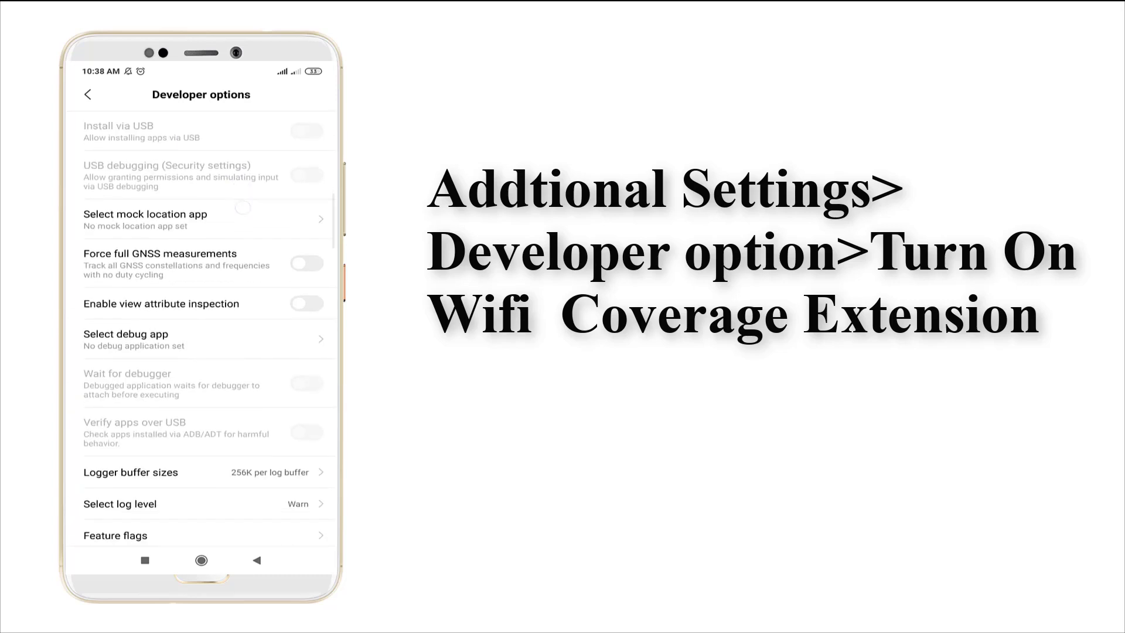
scroll(down, 3)
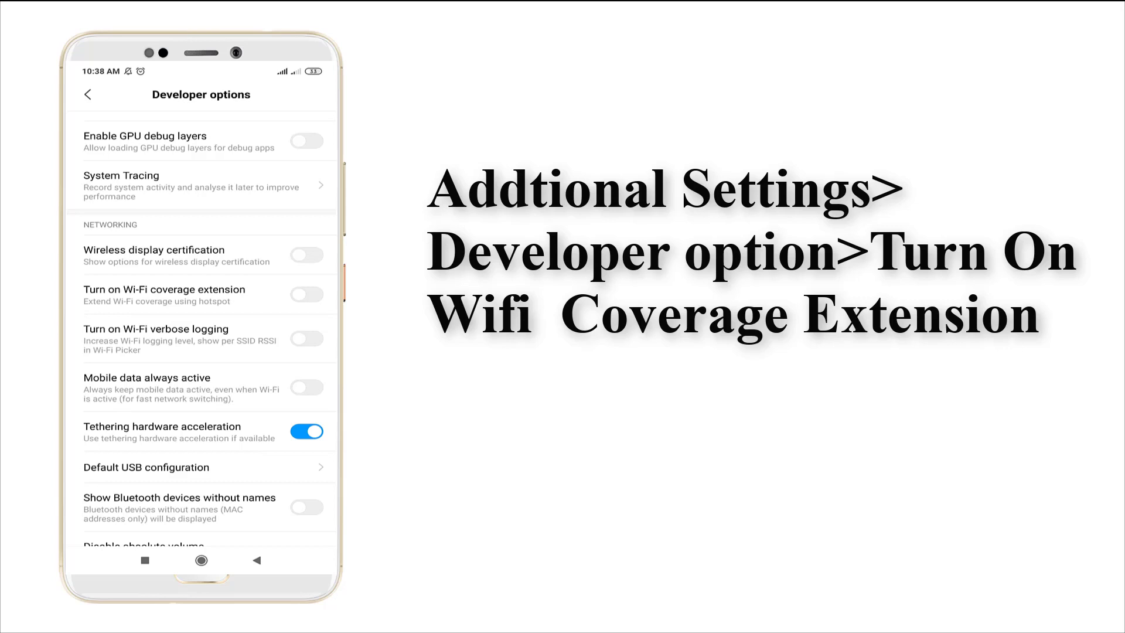
click(306, 294)
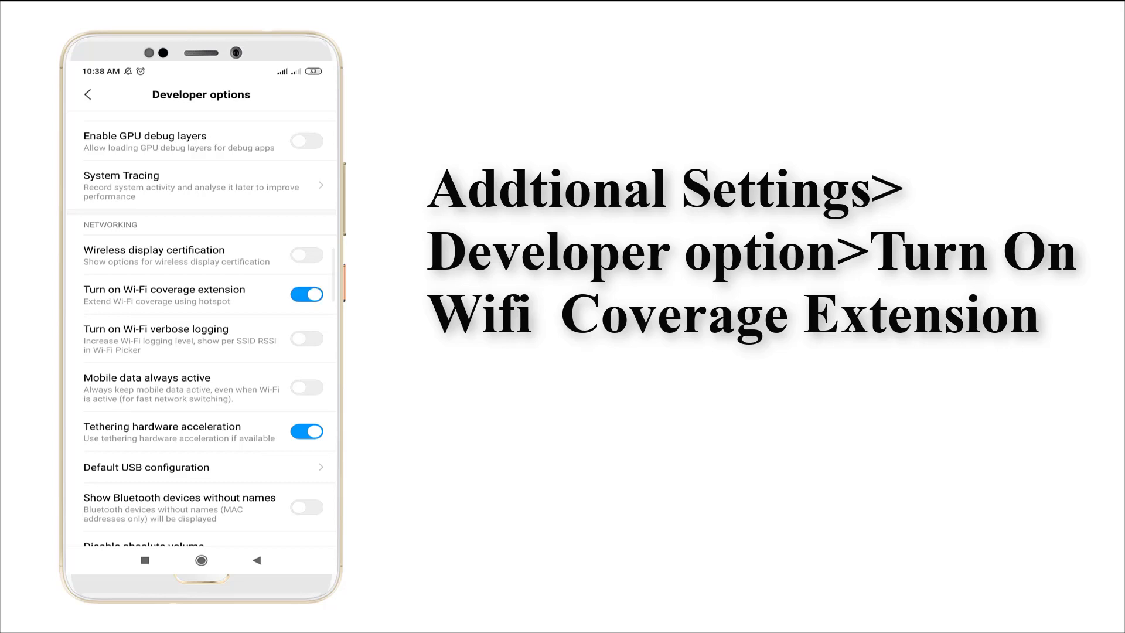